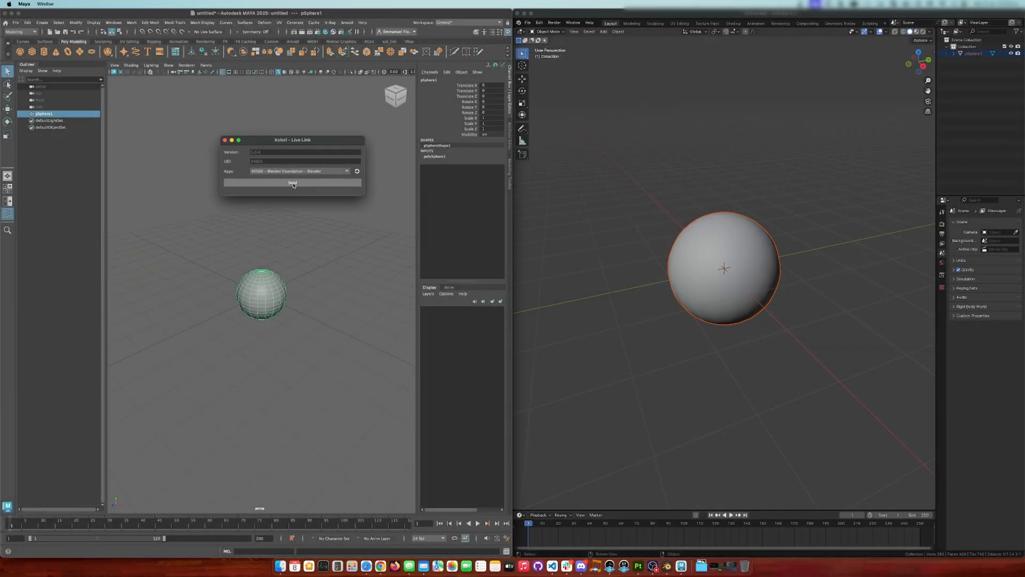
Send the Maya sphere to Blender, the Cinema 4D sphere to Maya, and the Blender sphere to Painter
click(293, 182)
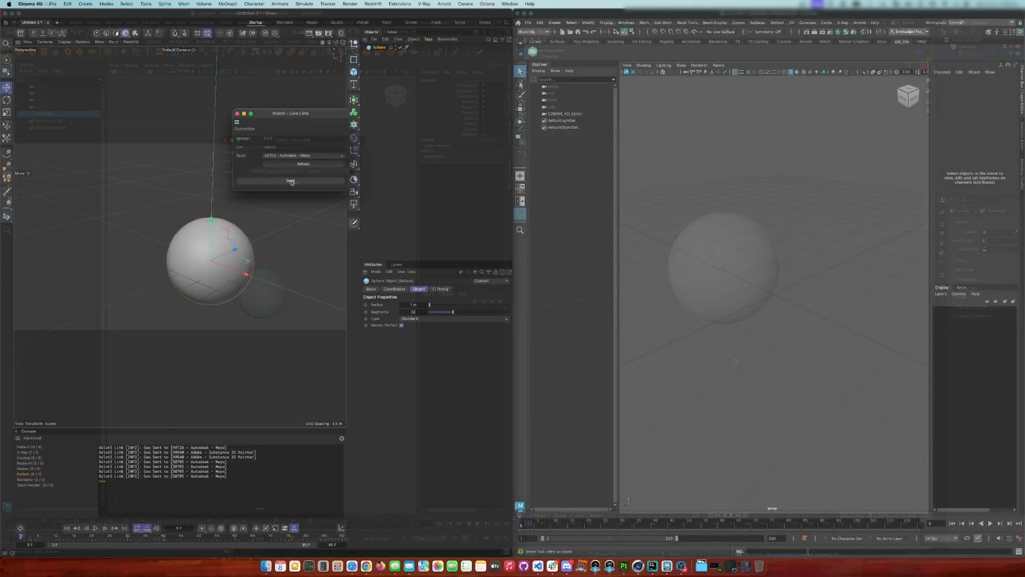
click(290, 181)
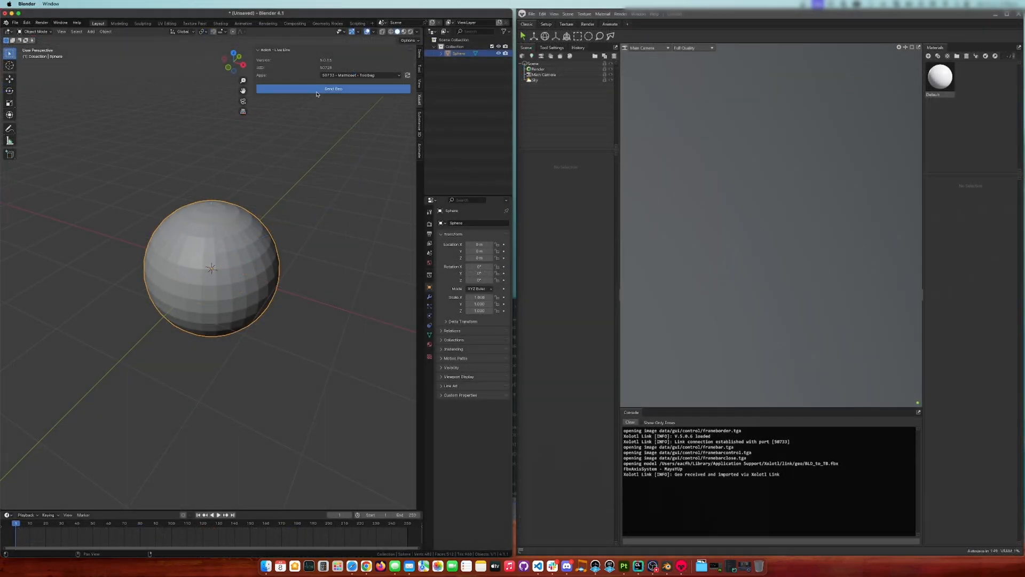
click(334, 89)
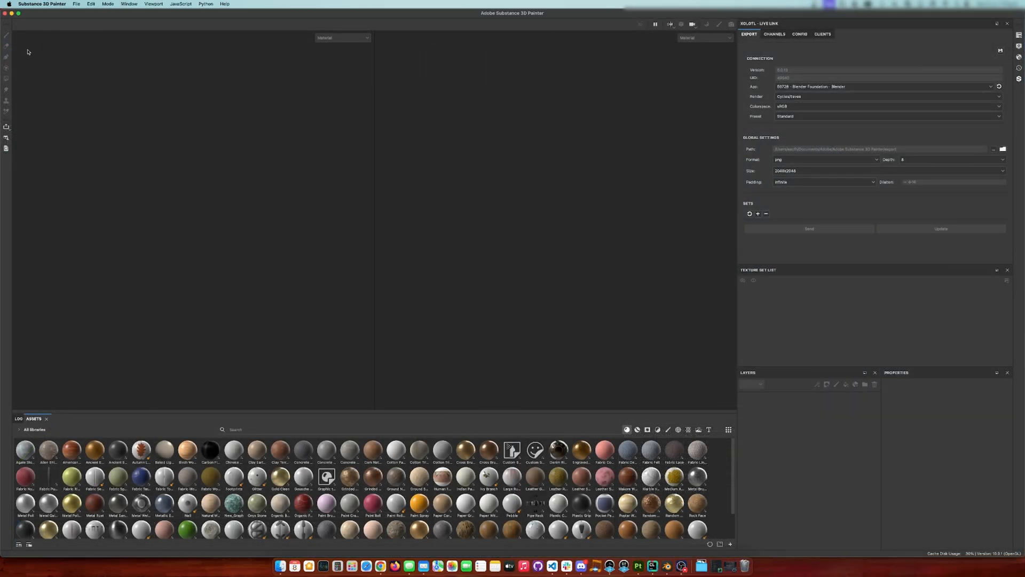
Open the existing sphere materials painting project from the File menu
click(76, 5)
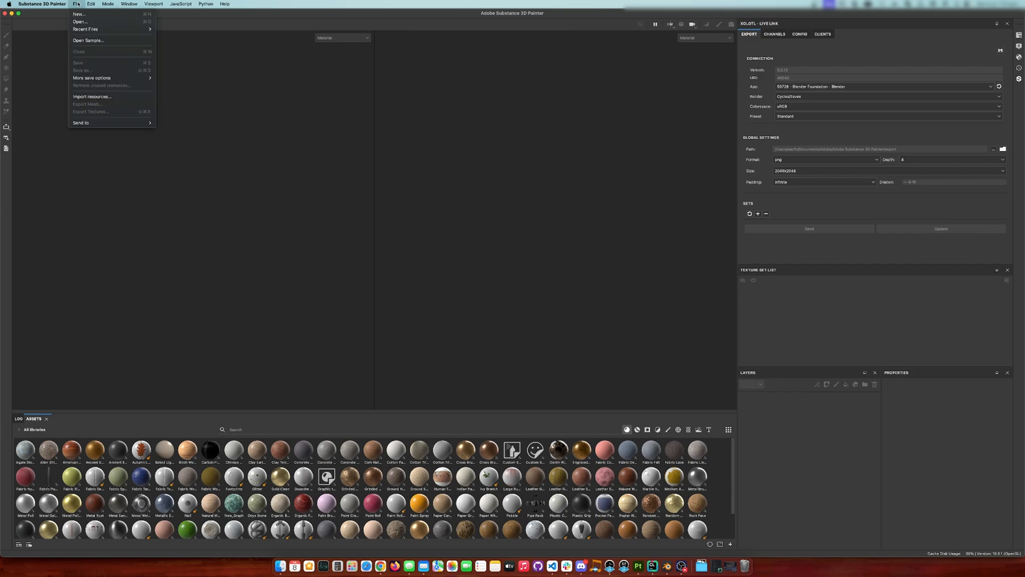
click(316, 213)
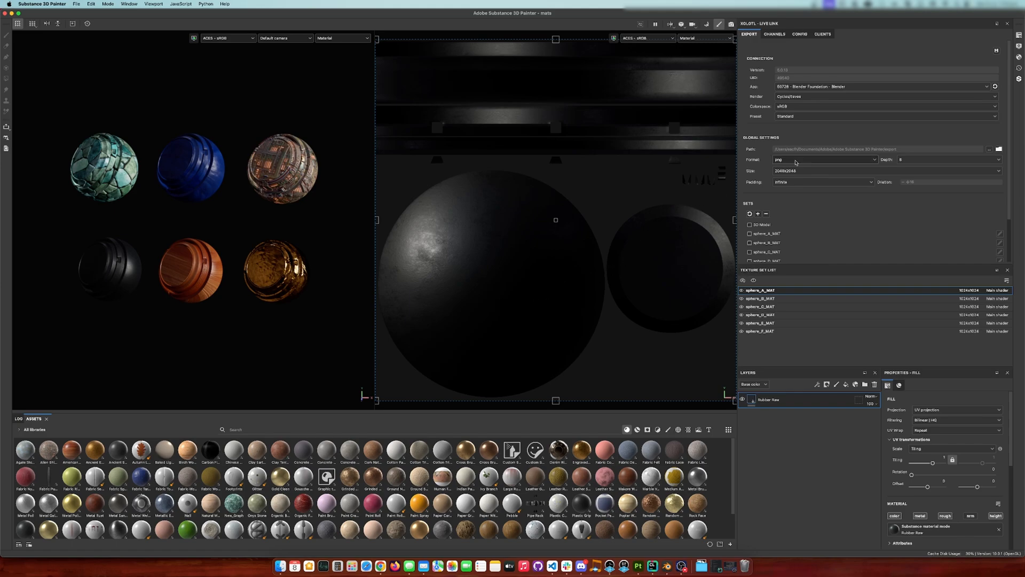
Enable the 3D Model set for export with its Source set to Imported File
click(994, 86)
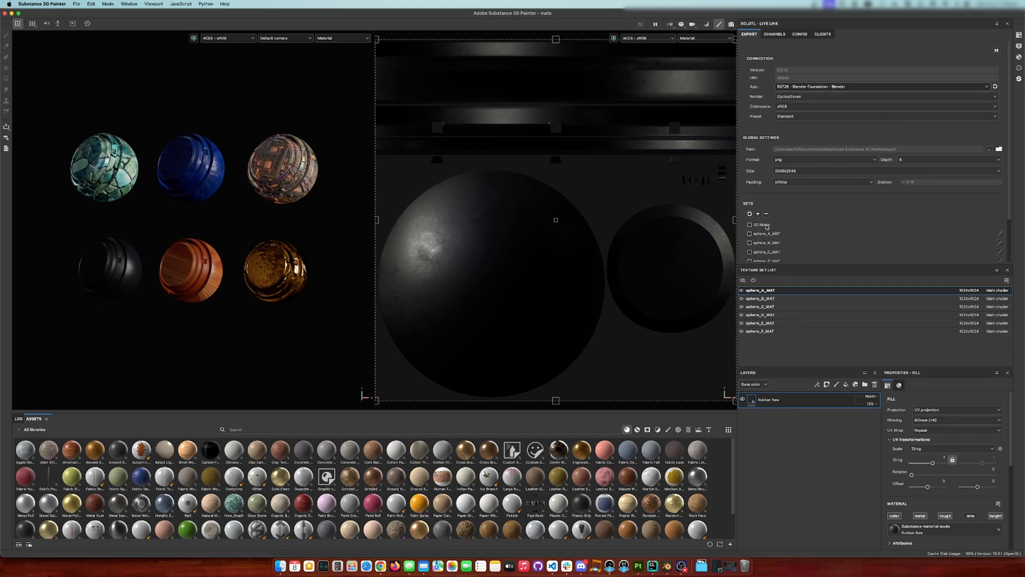
click(749, 226)
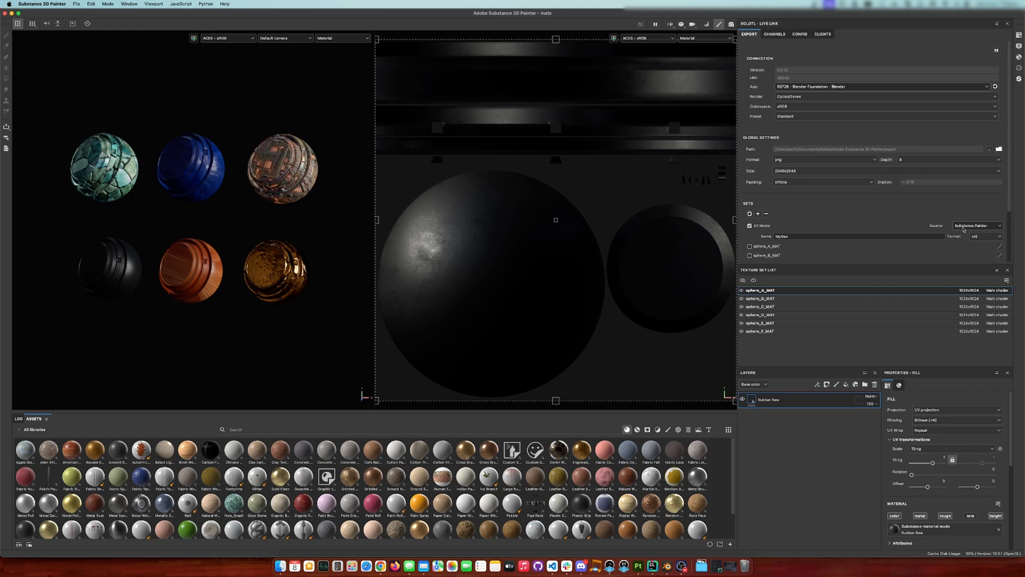
click(977, 225)
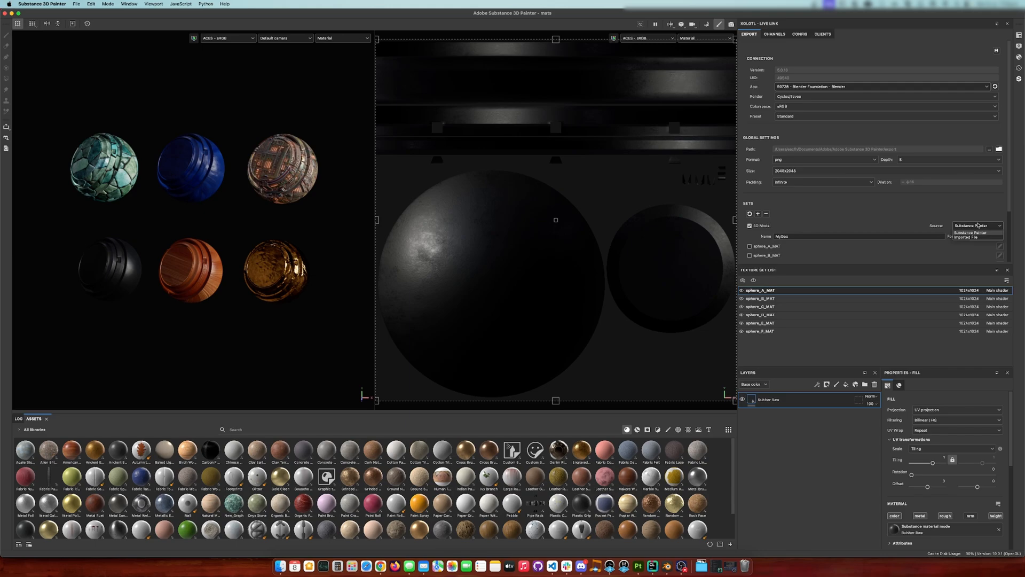
click(976, 226)
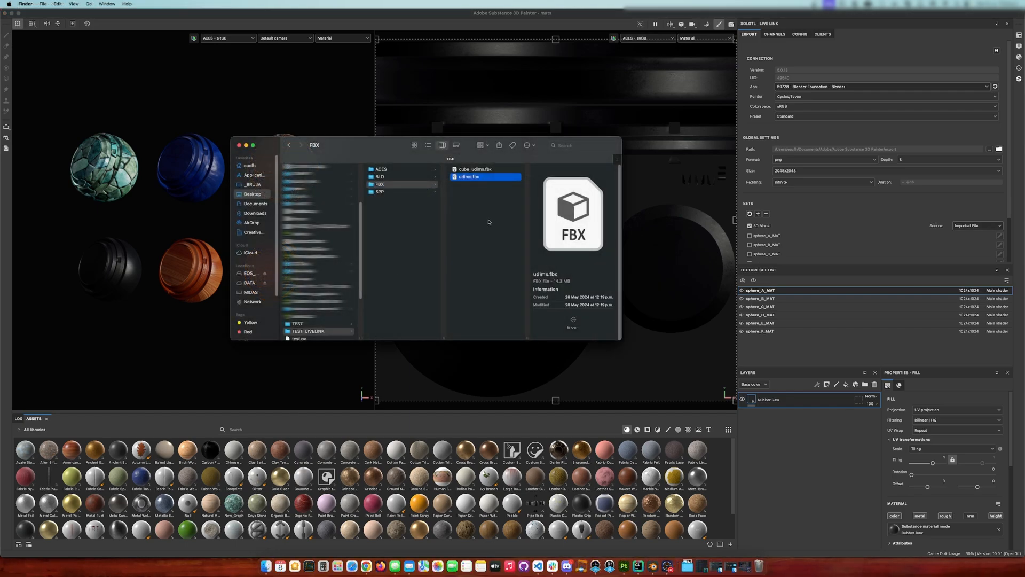
mouse_move(473, 256)
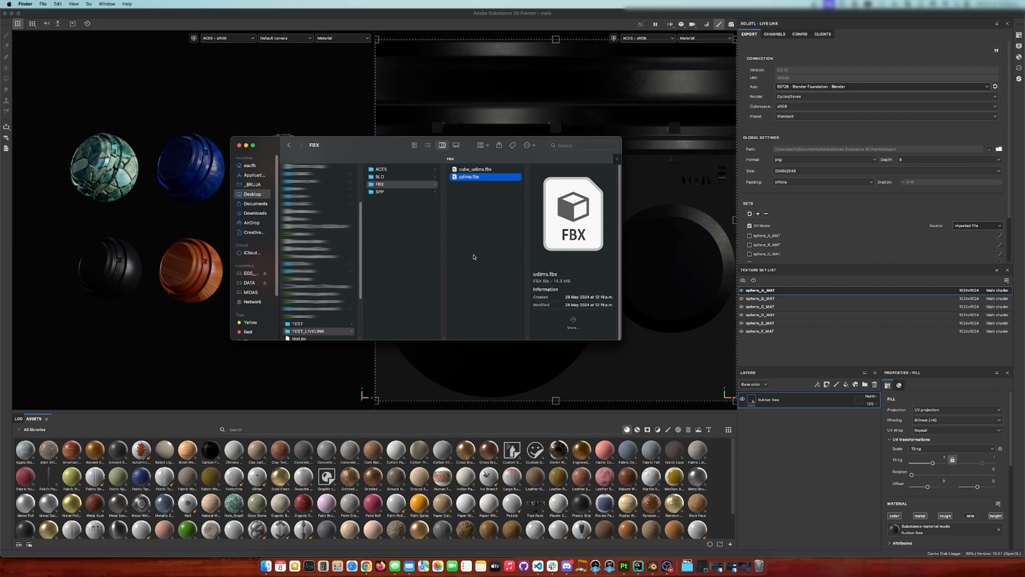
Browse back to the TEST_LIVELINK folder and into one of its subfolders
click(308, 331)
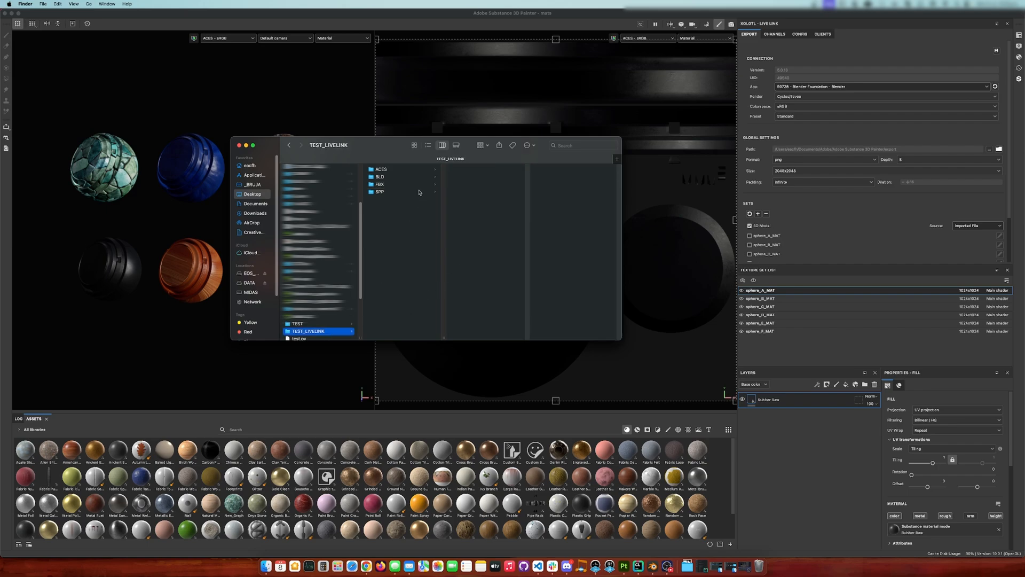
click(380, 184)
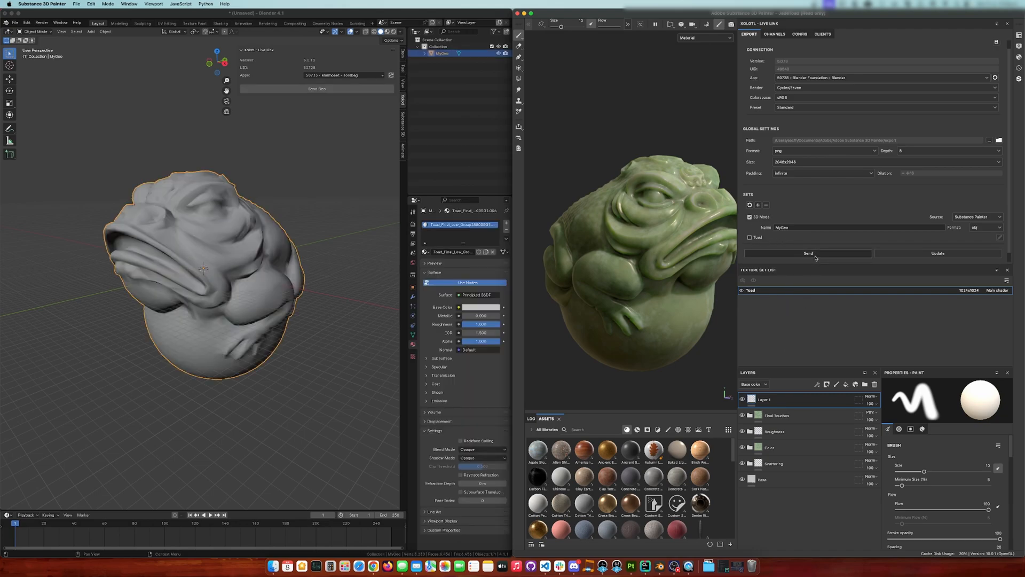
Send the toad to Blender as MyGeo, rename the set to HELLO and send again
click(808, 255)
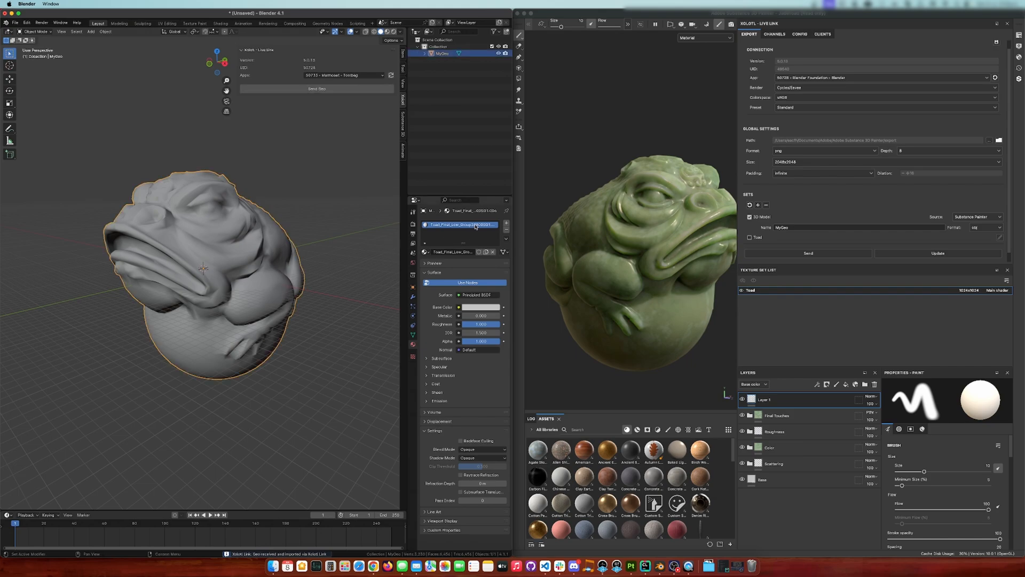
double_click(461, 224)
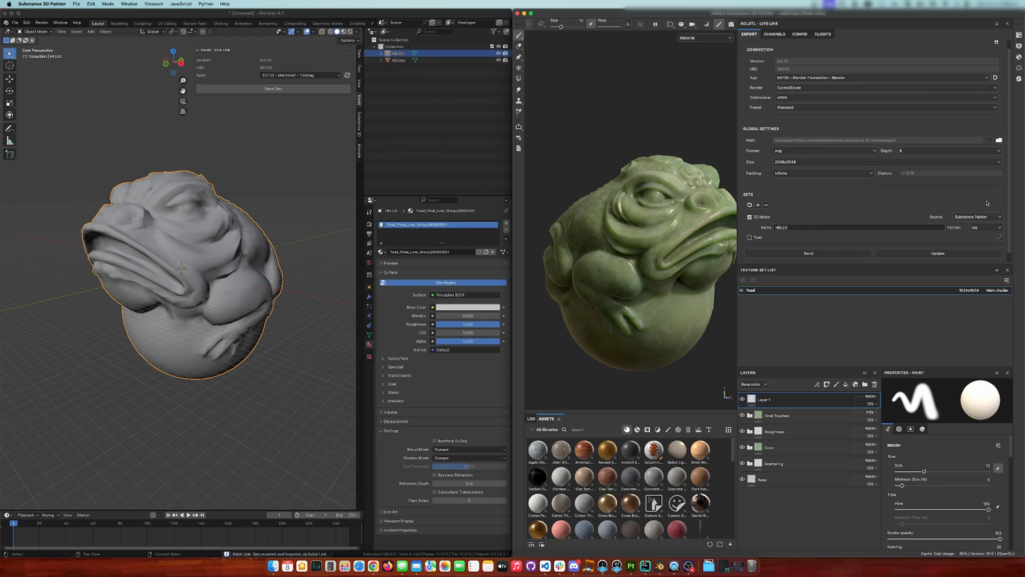
click(991, 226)
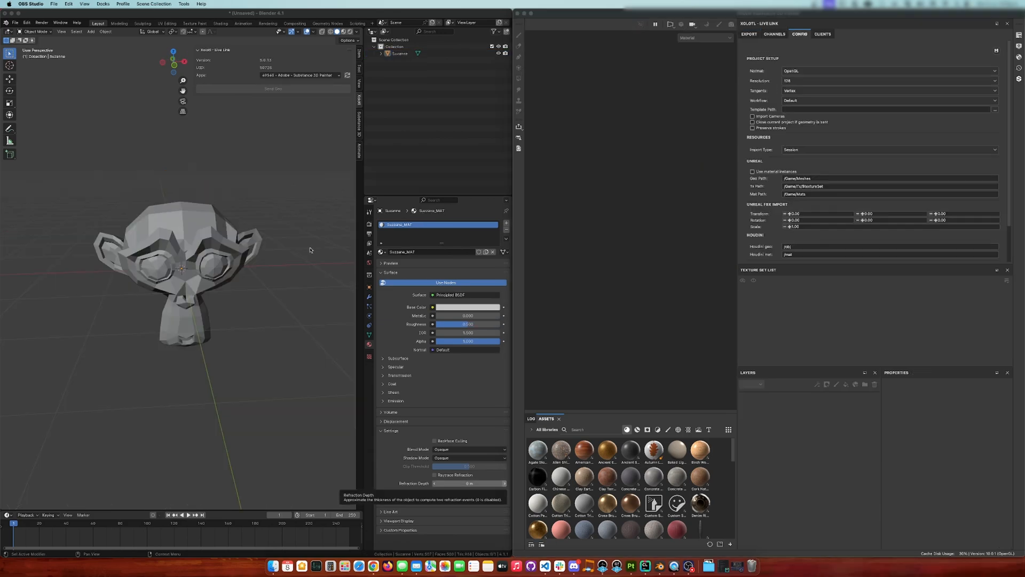
Select Suzanne and send it to Painter as a new paintable project
click(197, 262)
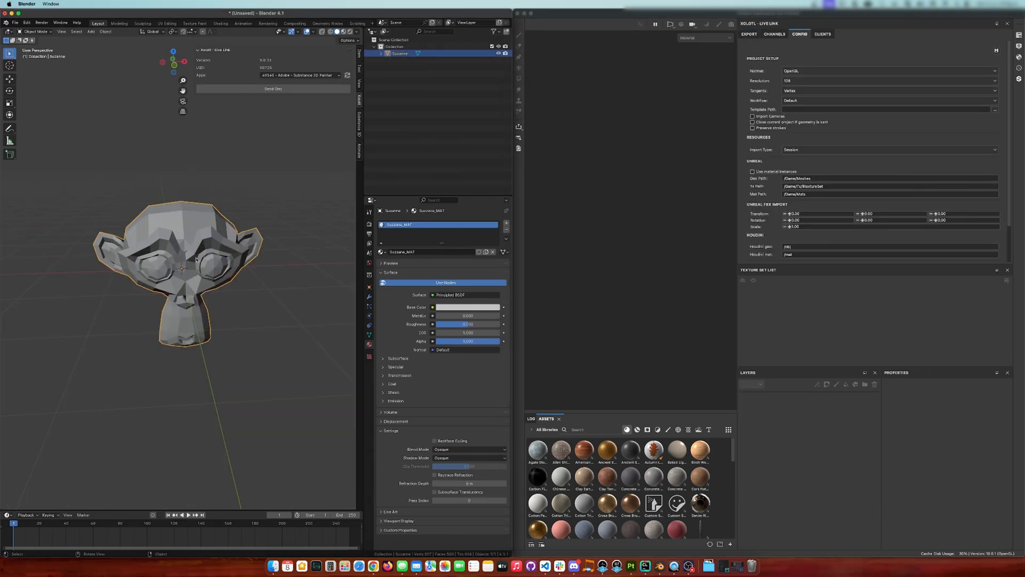
click(272, 88)
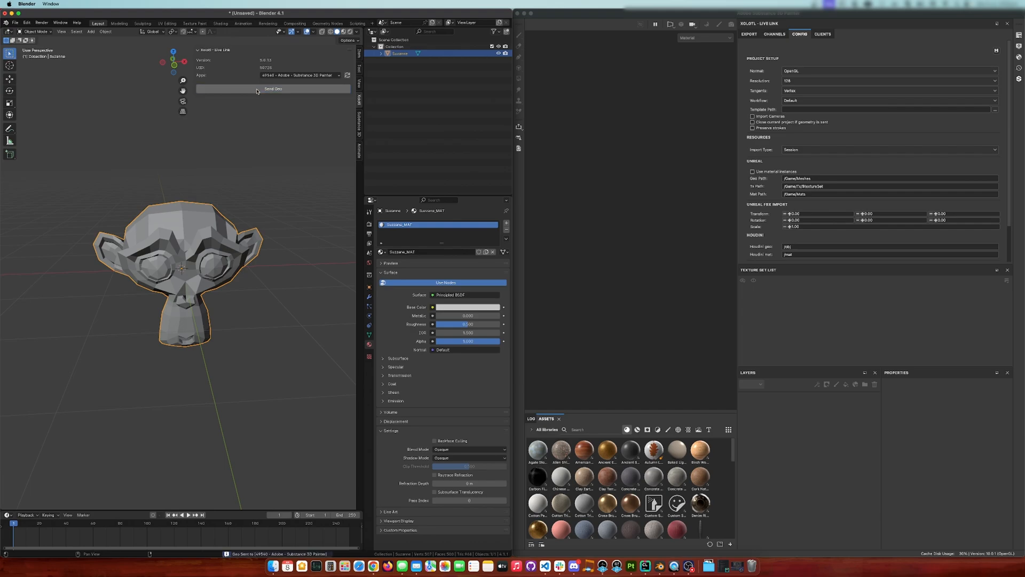
click(273, 89)
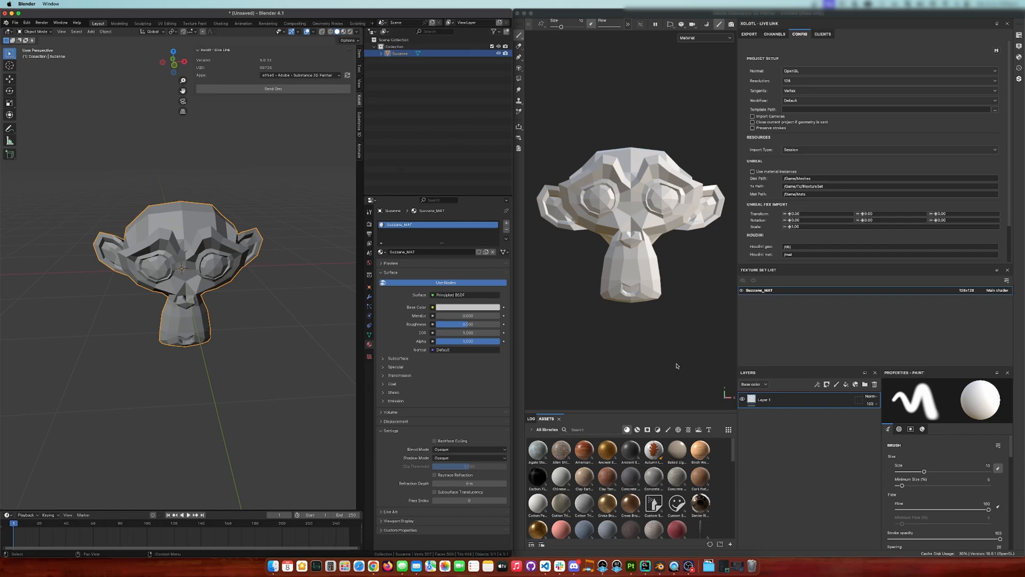
mouse_move(691, 184)
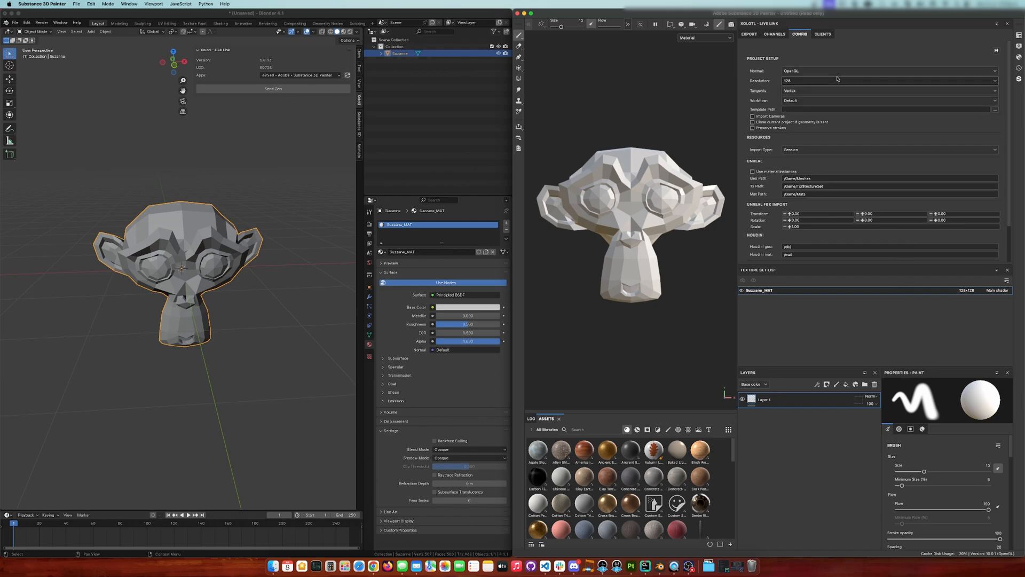
click(889, 90)
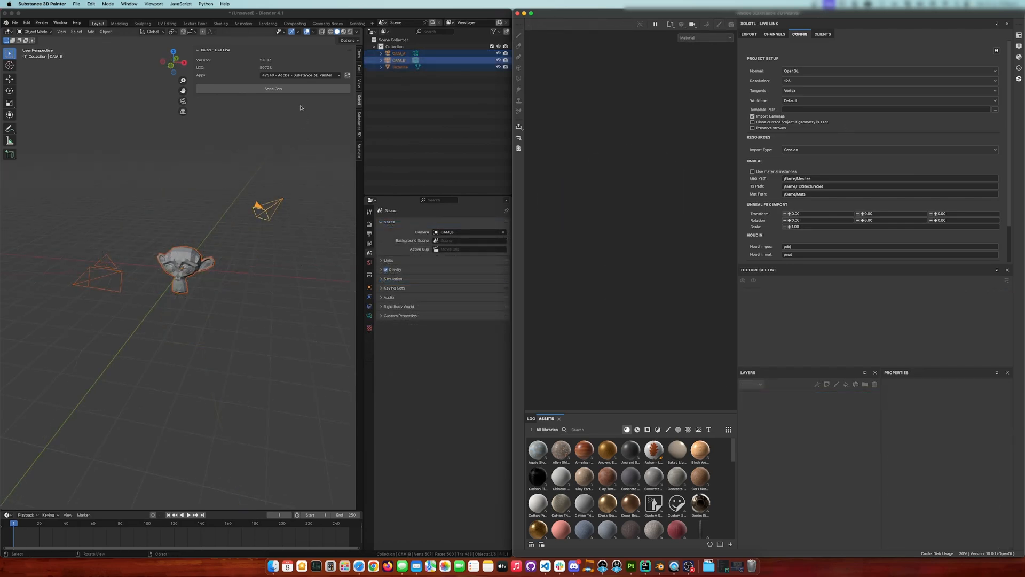
Send the monkey scene, add a UV sphere and send it to Painter
click(272, 88)
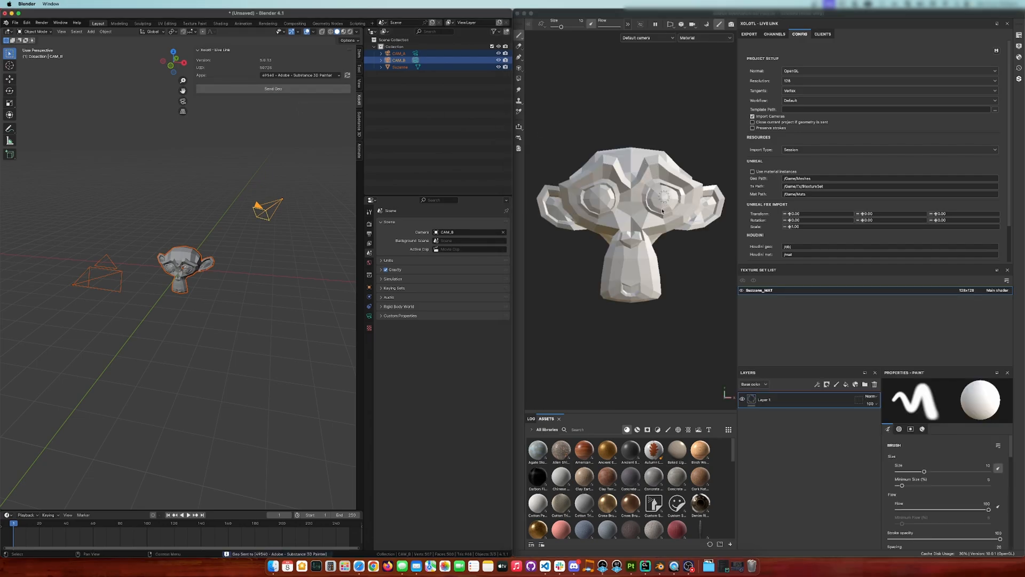
click(647, 38)
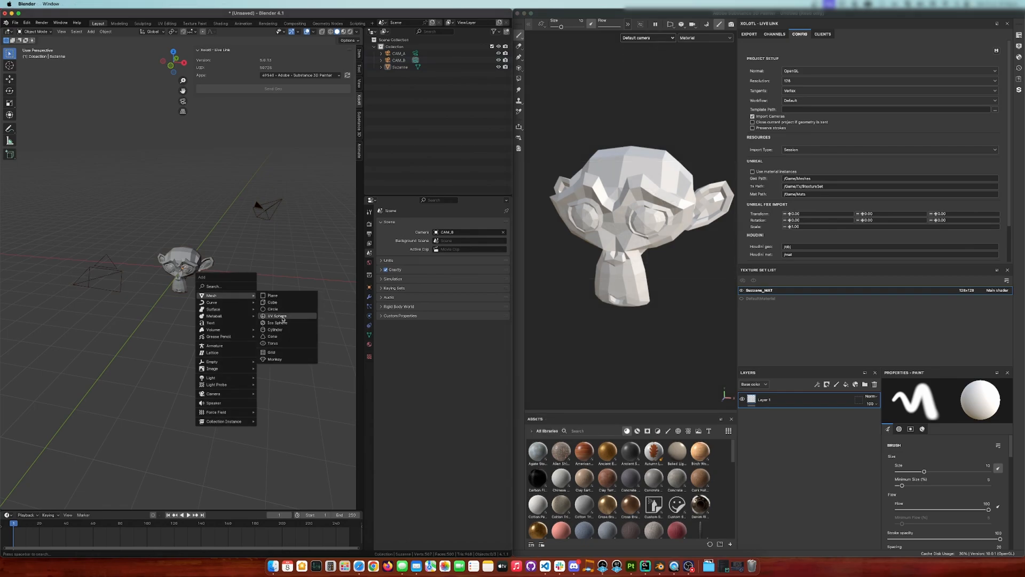
click(277, 316)
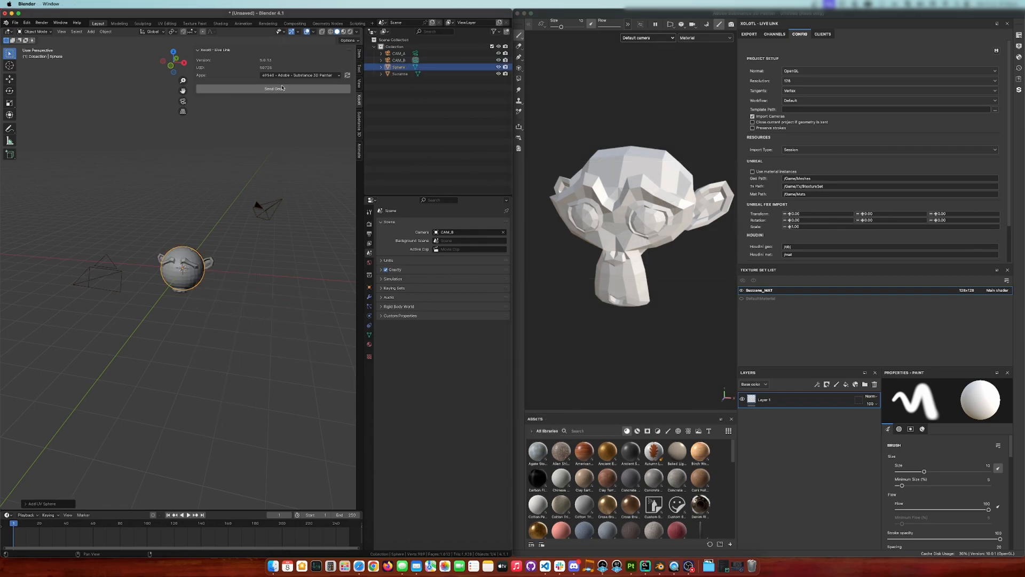
click(274, 88)
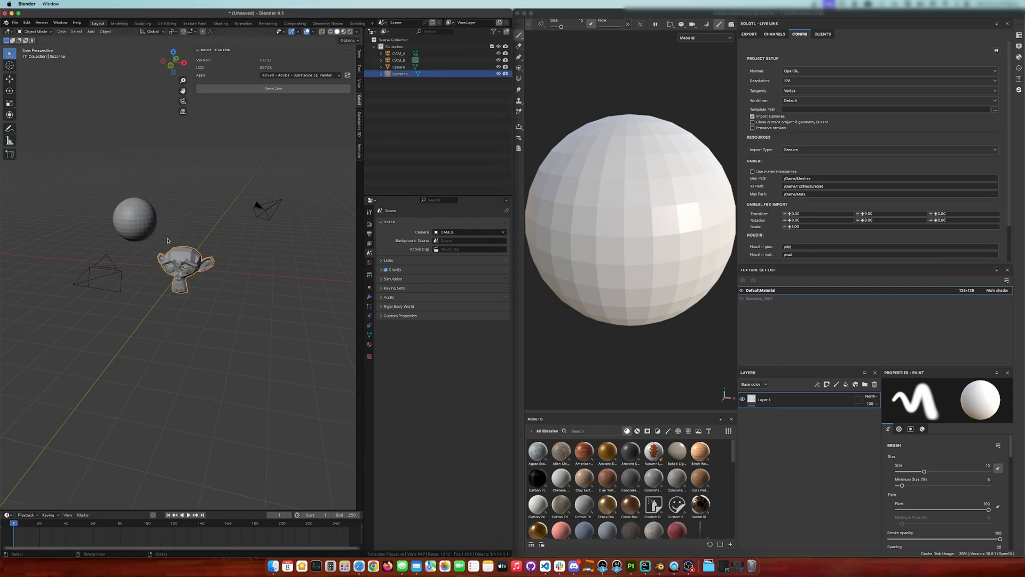
Select the sphere together with Suzanne and send both into one Painter project
click(135, 219)
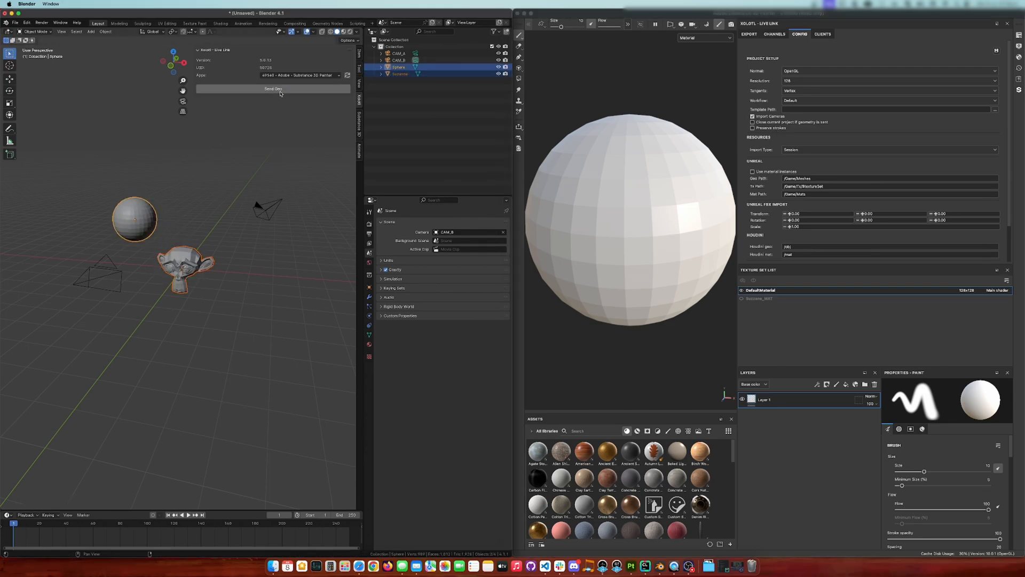
click(272, 88)
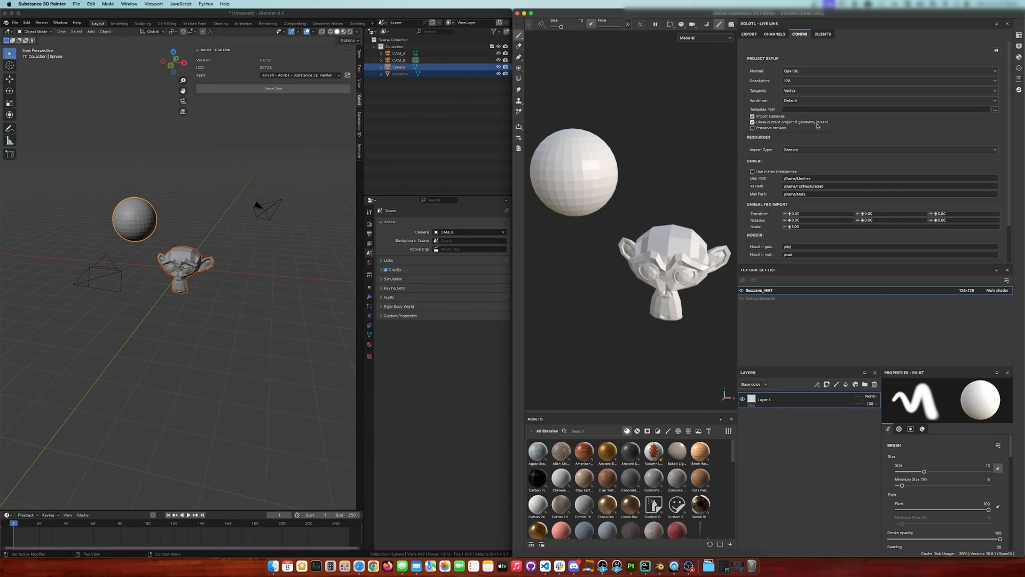
mouse_move(858, 134)
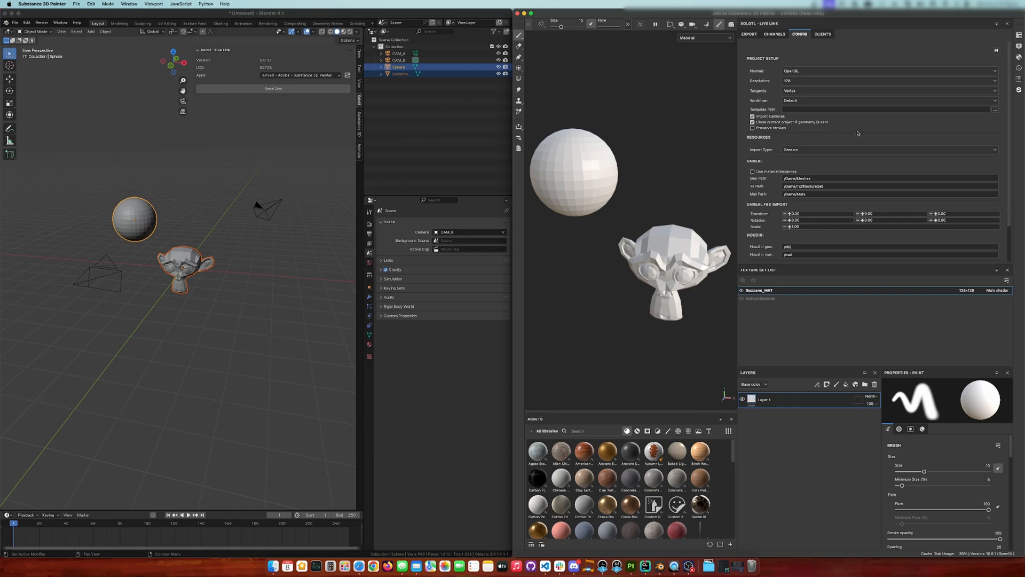